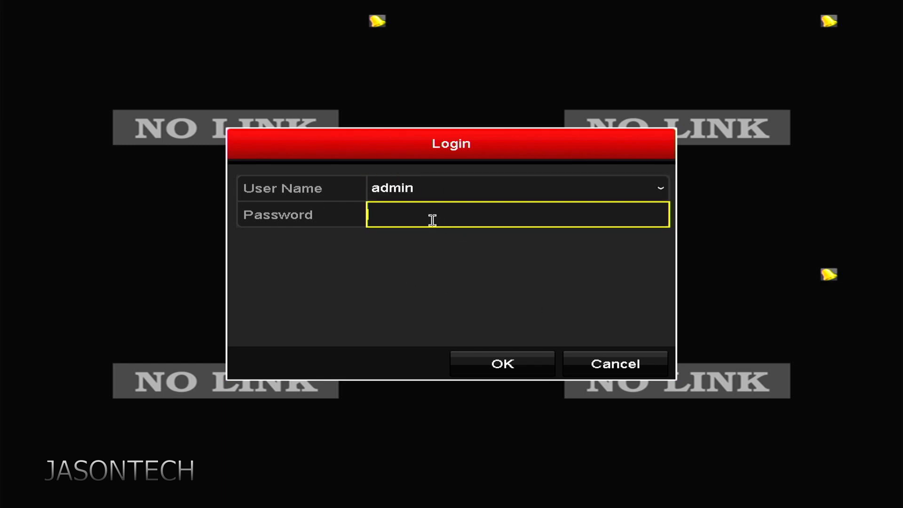
- Leave the admin password blank and reach the Reset Password dialog showing the Serial No
click(516, 214)
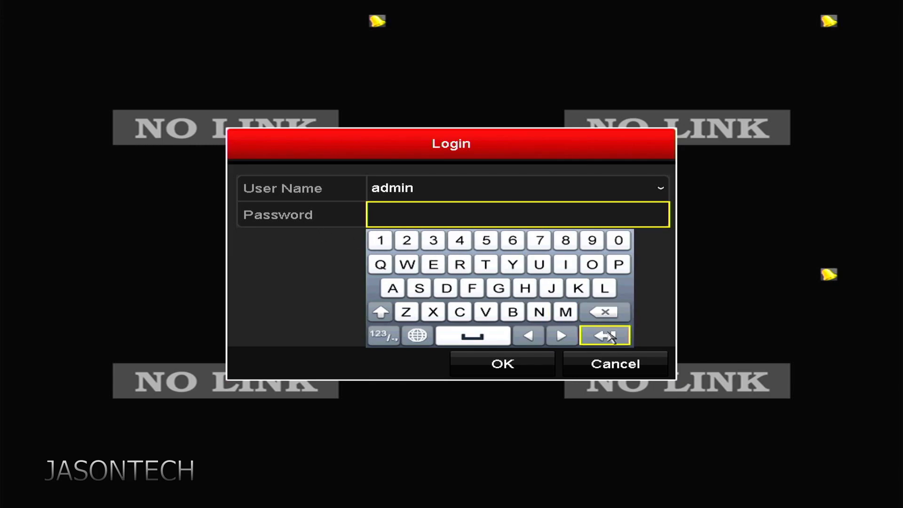
click(603, 335)
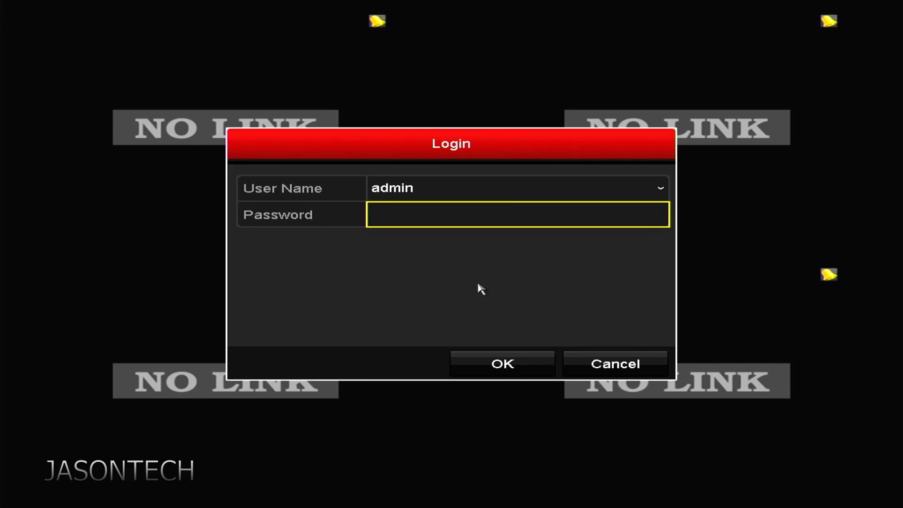
mouse_move(247, 364)
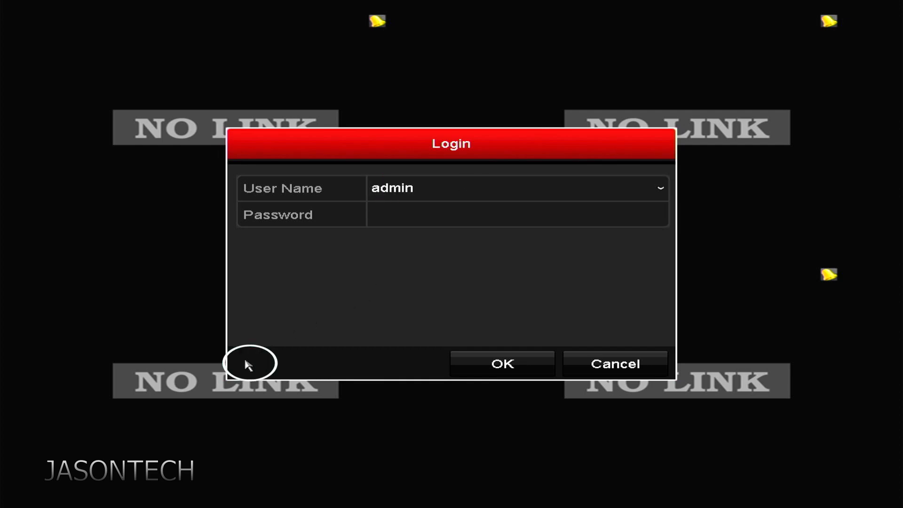
mouse_move(241, 364)
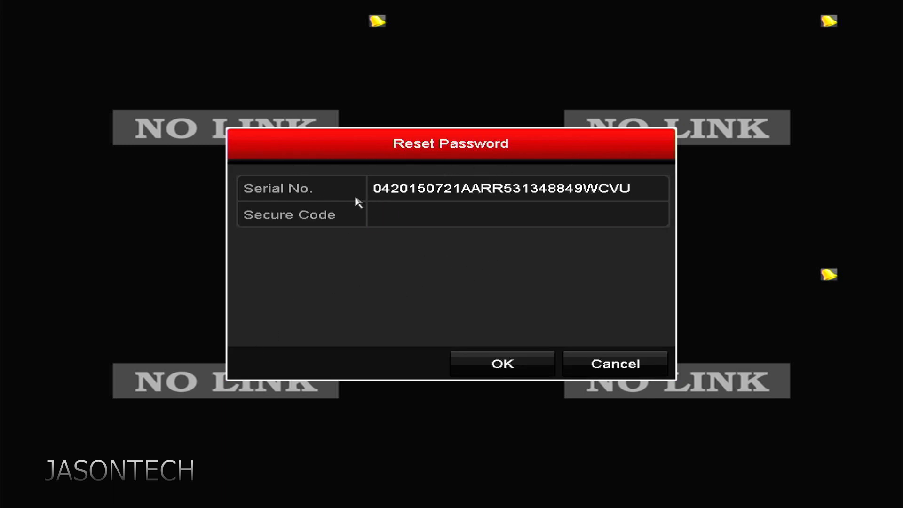
mouse_move(397, 192)
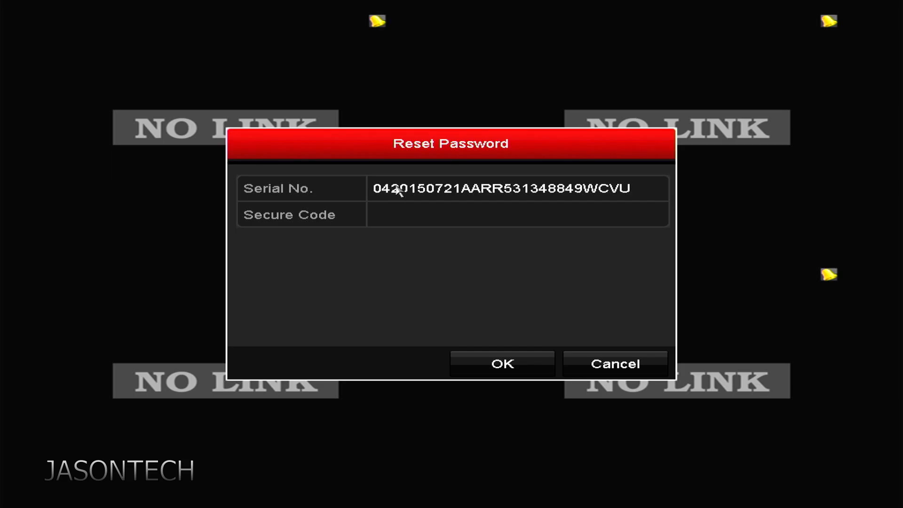
mouse_move(359, 176)
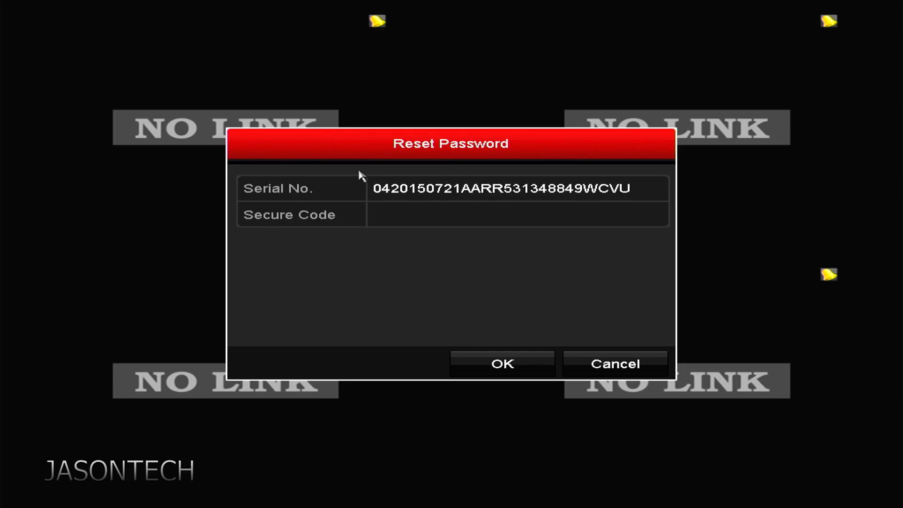
mouse_move(419, 176)
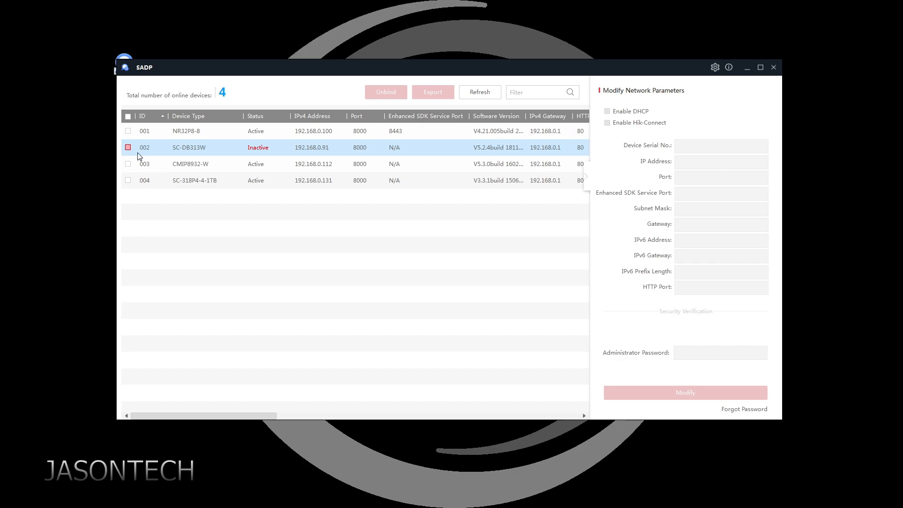
- Select recorder 004 (SC-318P4-4-1TB) in SADP and copy its Device Serial No
click(127, 181)
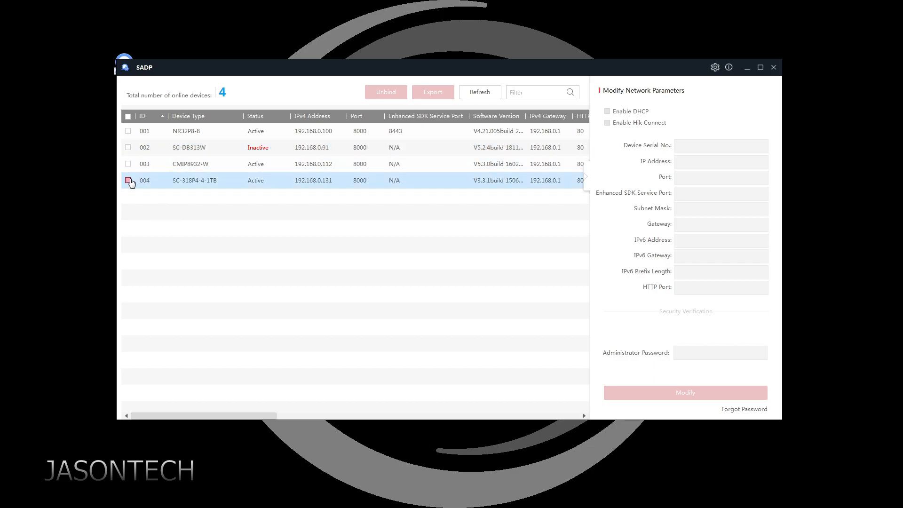
click(128, 180)
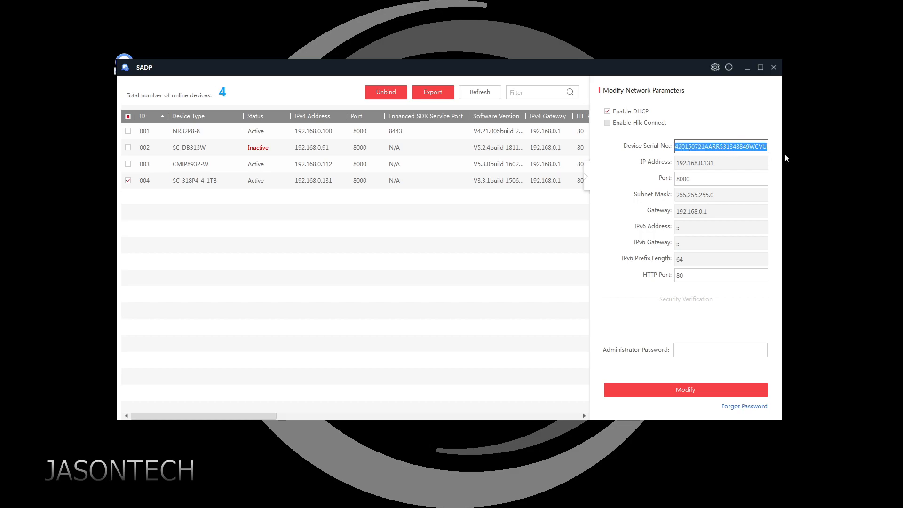
right_click(719, 145)
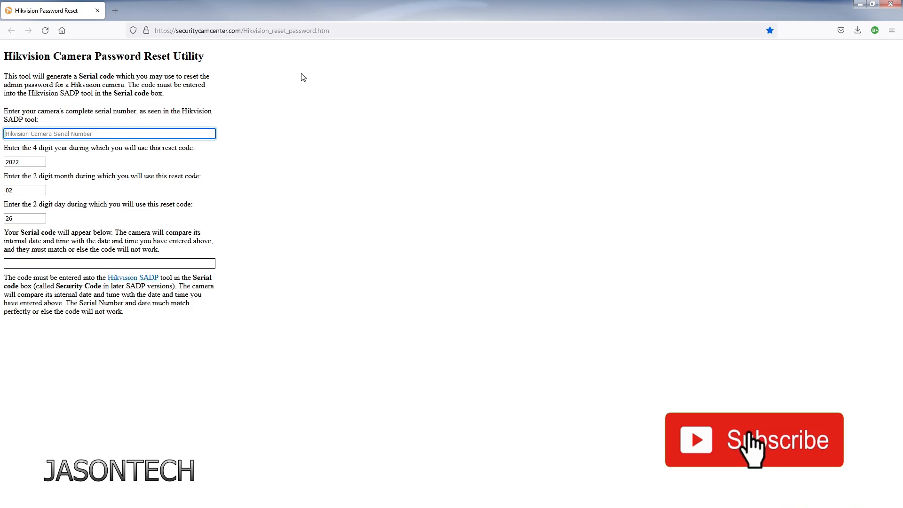
click(752, 439)
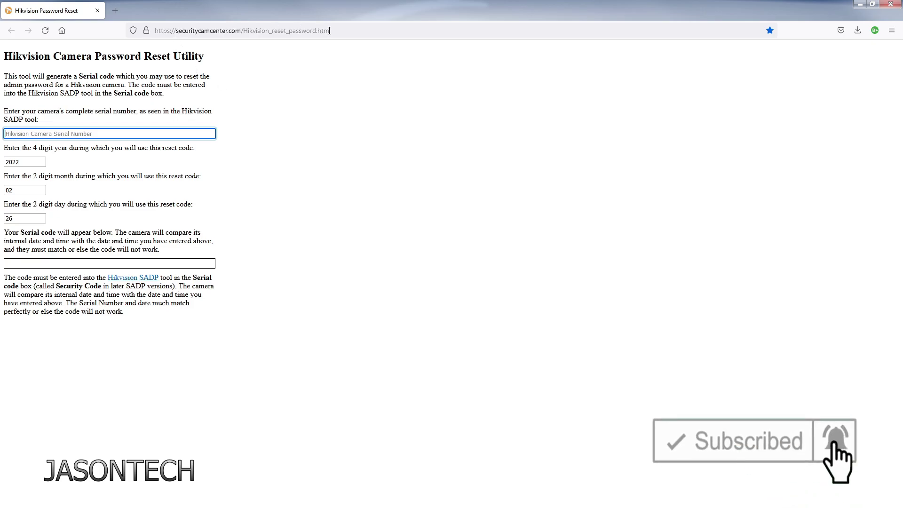
mouse_move(265, 168)
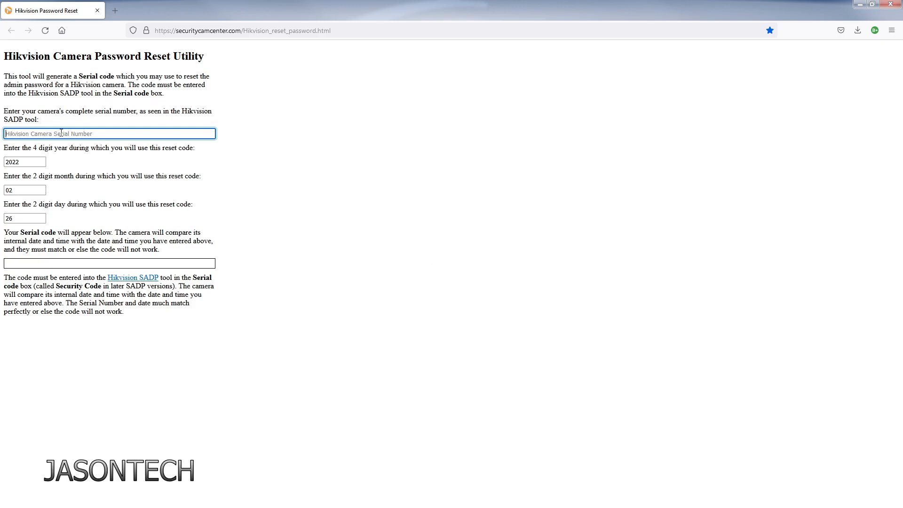
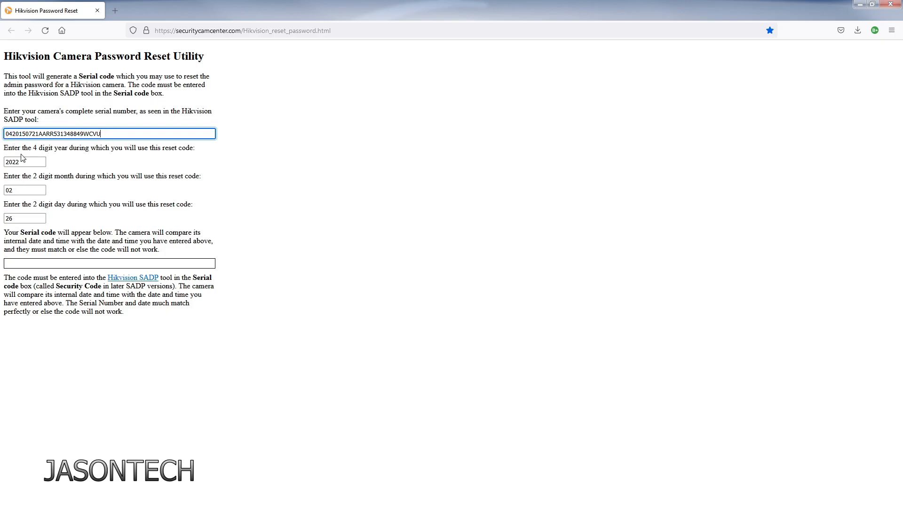
mouse_move(67, 163)
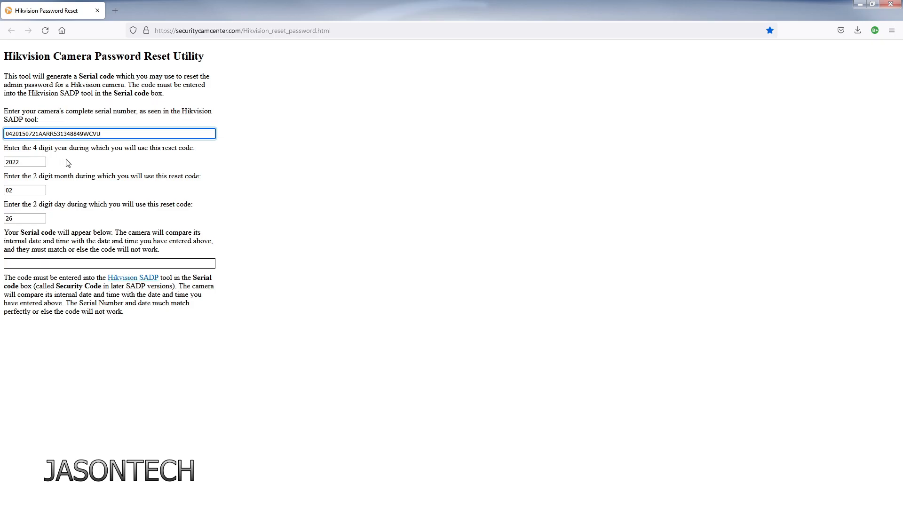
mouse_move(63, 164)
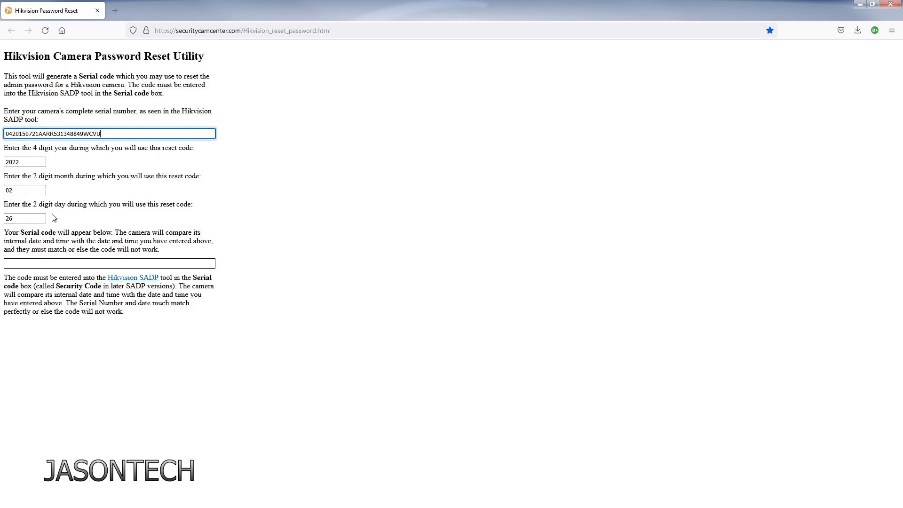
click(25, 161)
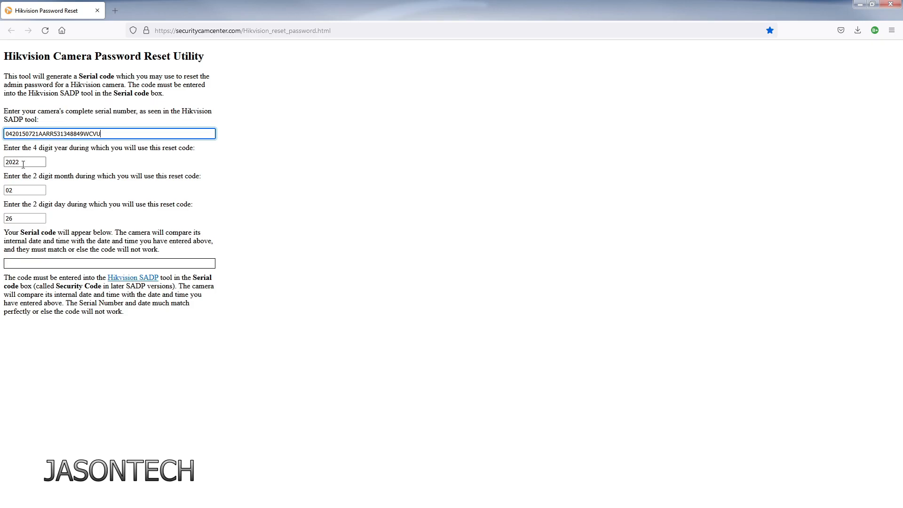
mouse_move(147, 194)
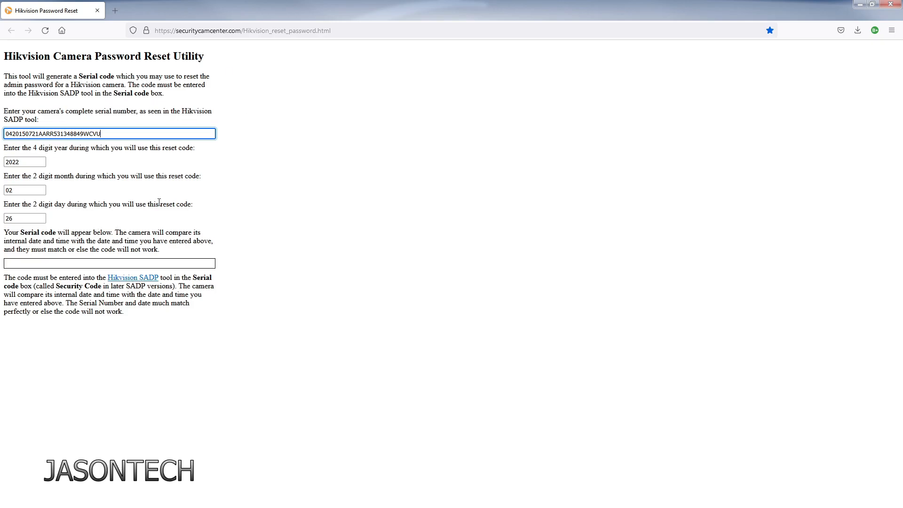
mouse_move(8, 171)
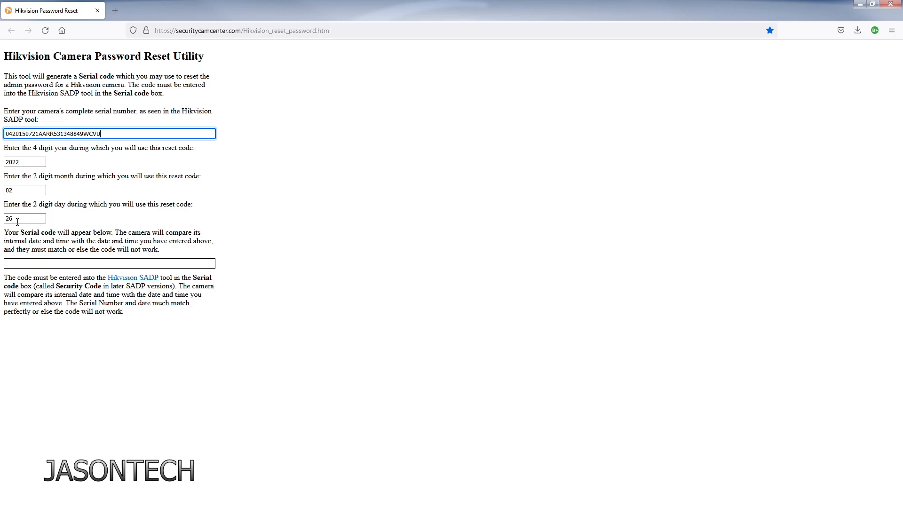
mouse_move(19, 227)
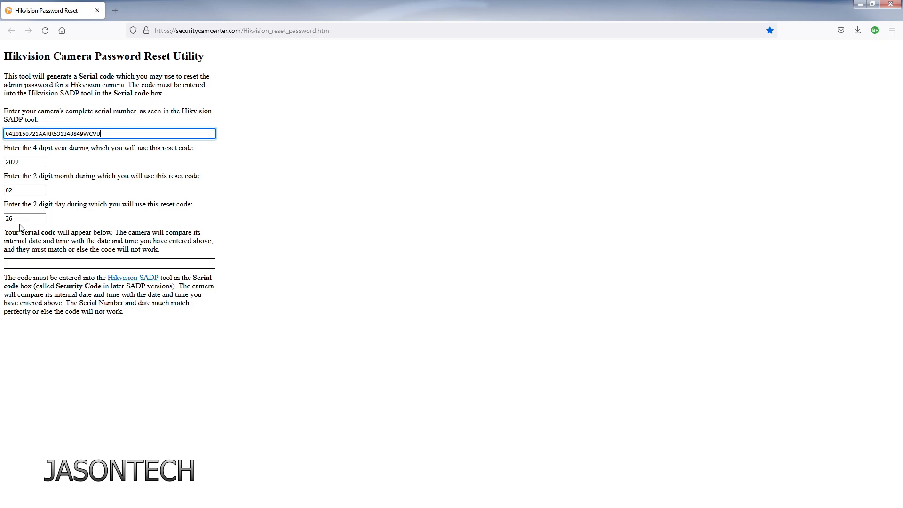
mouse_move(82, 246)
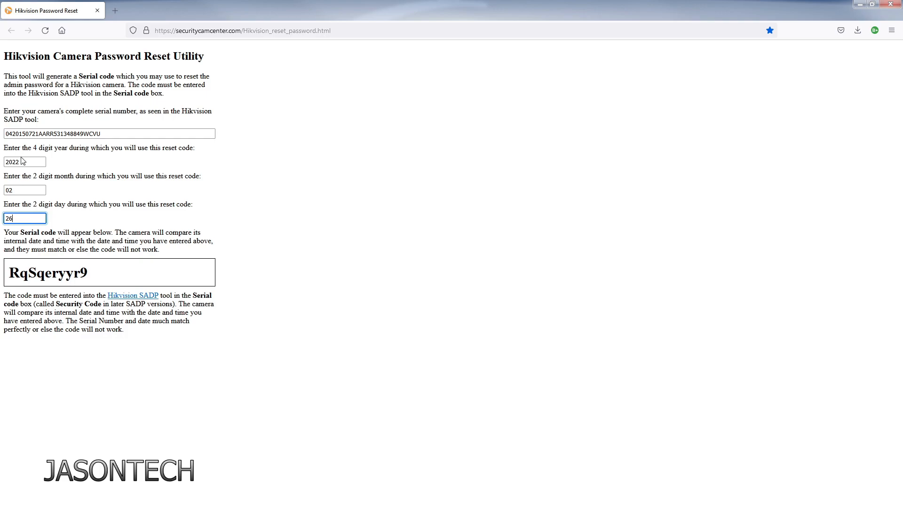
click(24, 190)
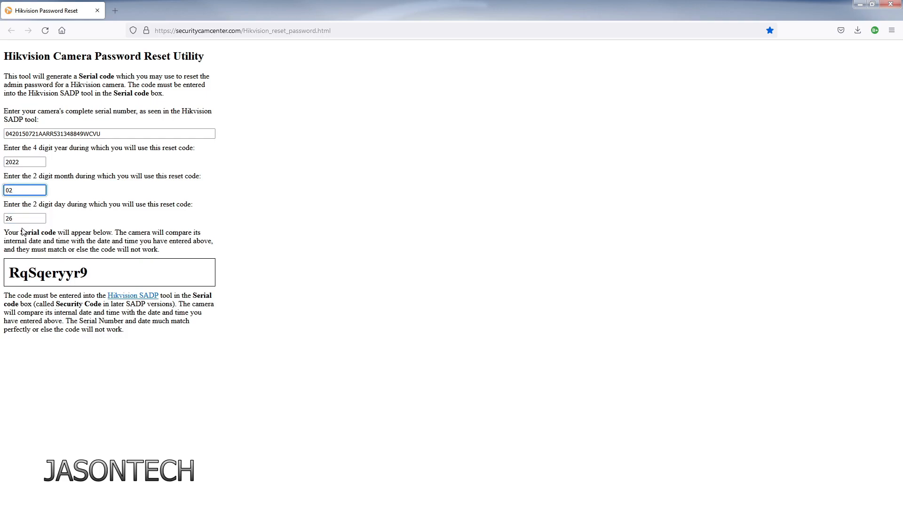
click(25, 218)
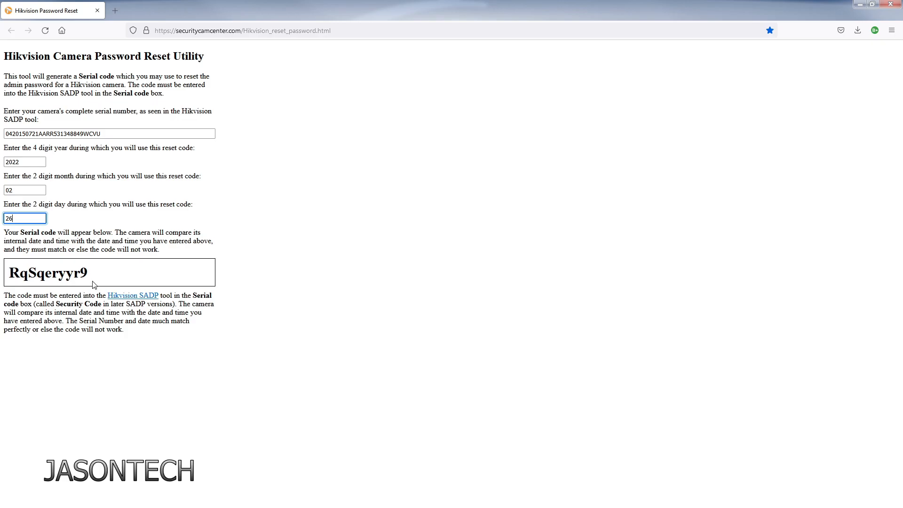
mouse_move(91, 271)
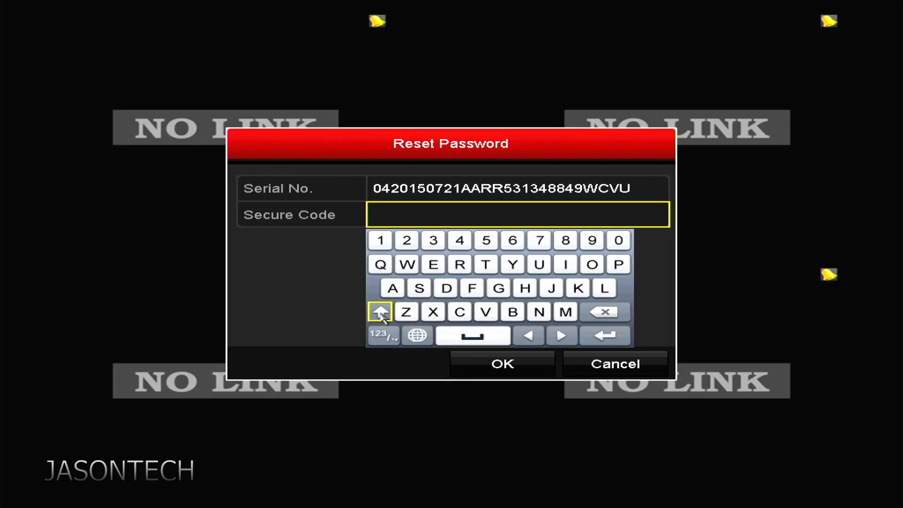
mouse_move(339, 301)
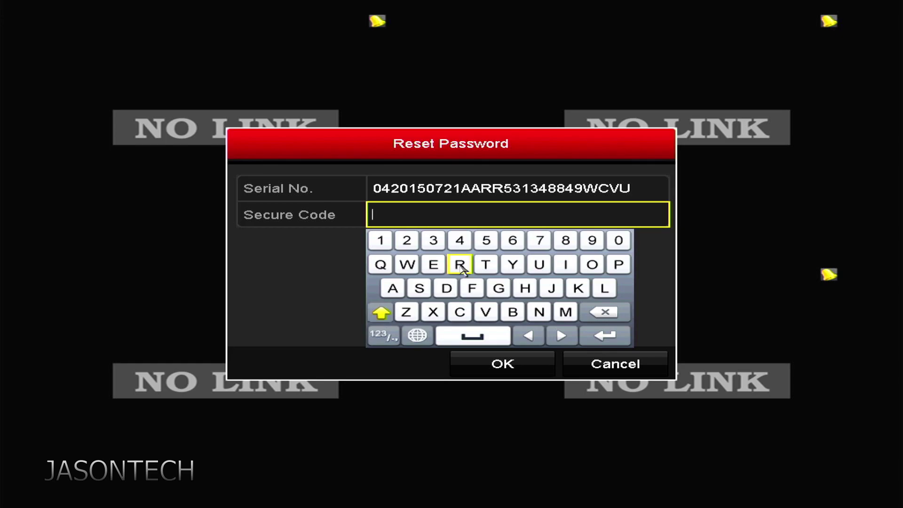
click(460, 264)
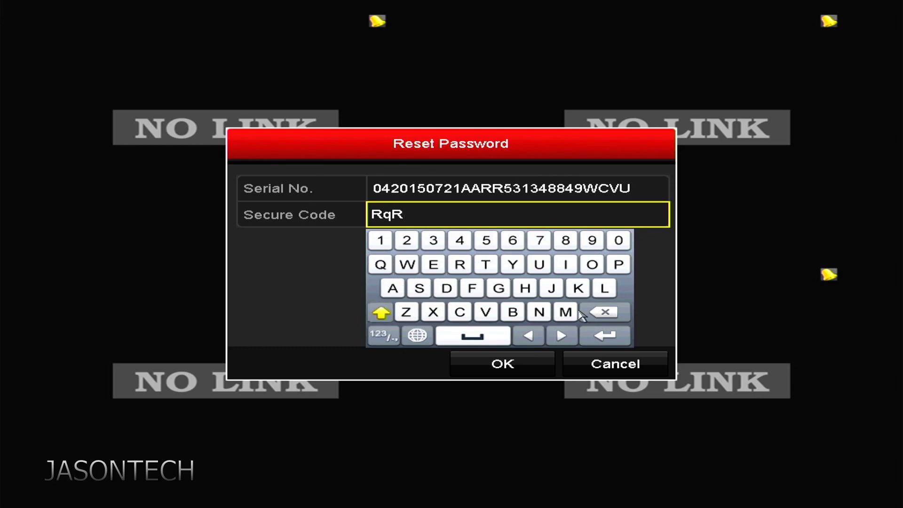
click(380, 264)
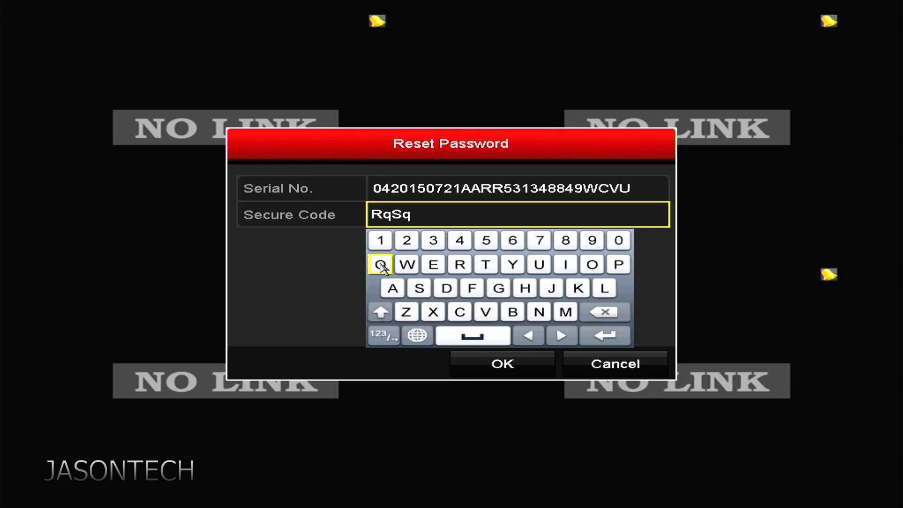
click(460, 264)
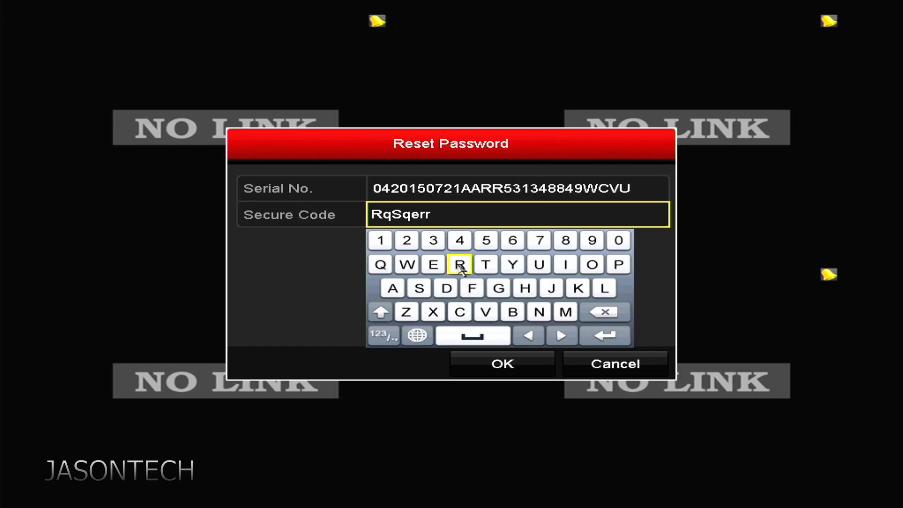
click(512, 264)
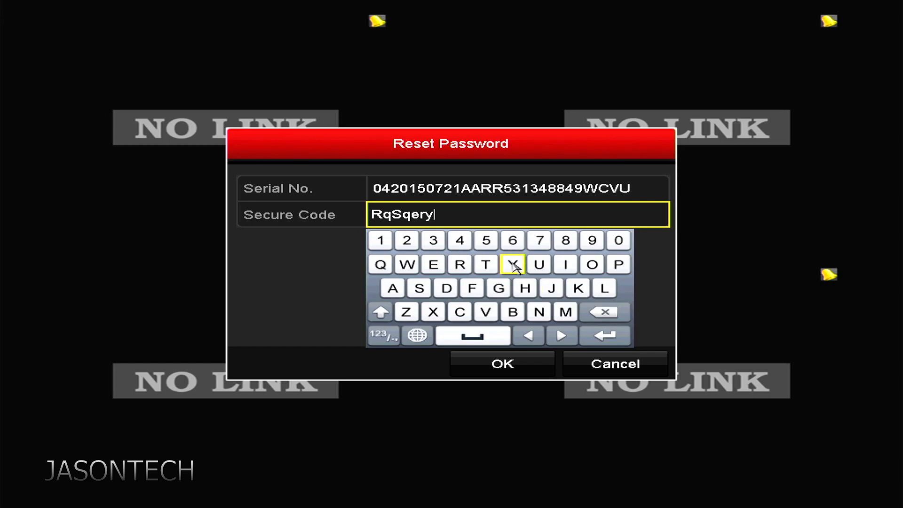
click(592, 239)
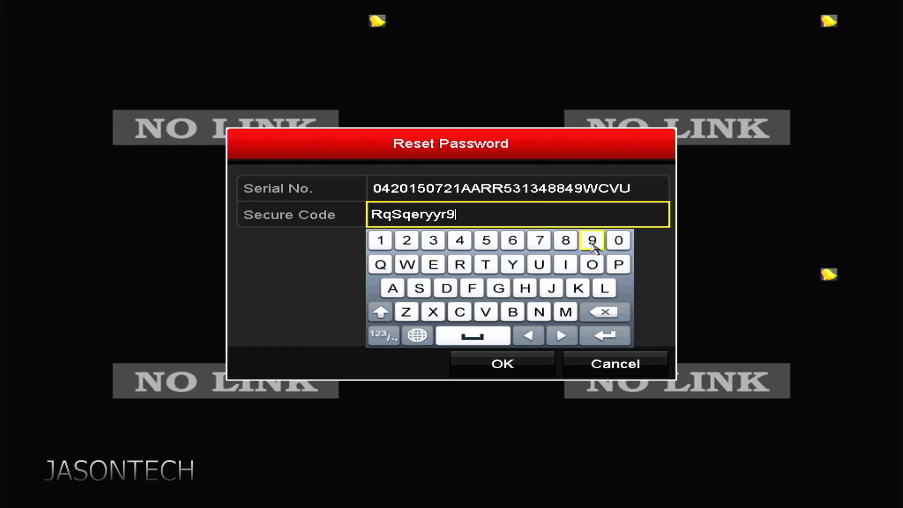
click(501, 363)
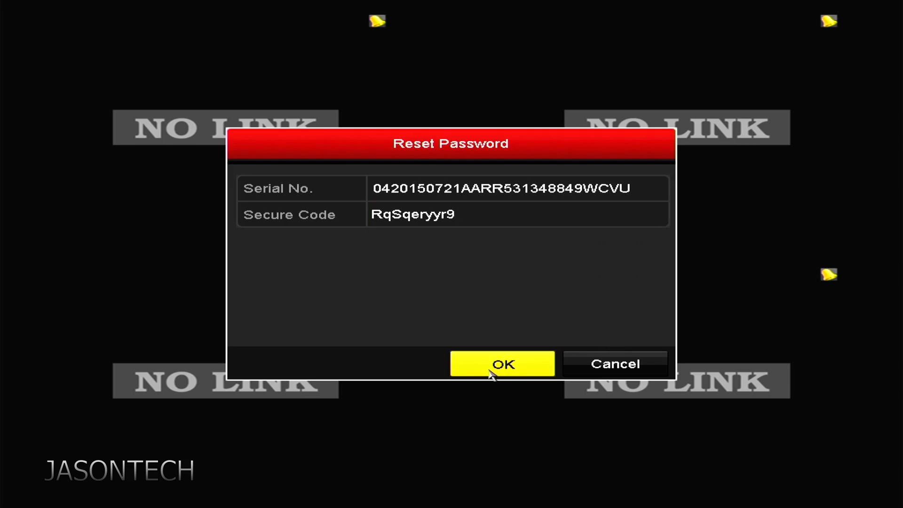
mouse_move(496, 370)
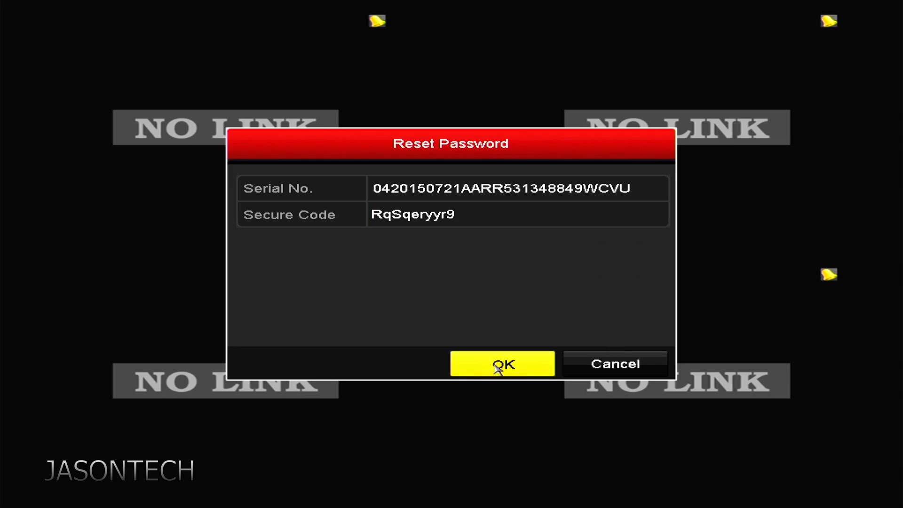
mouse_move(504, 367)
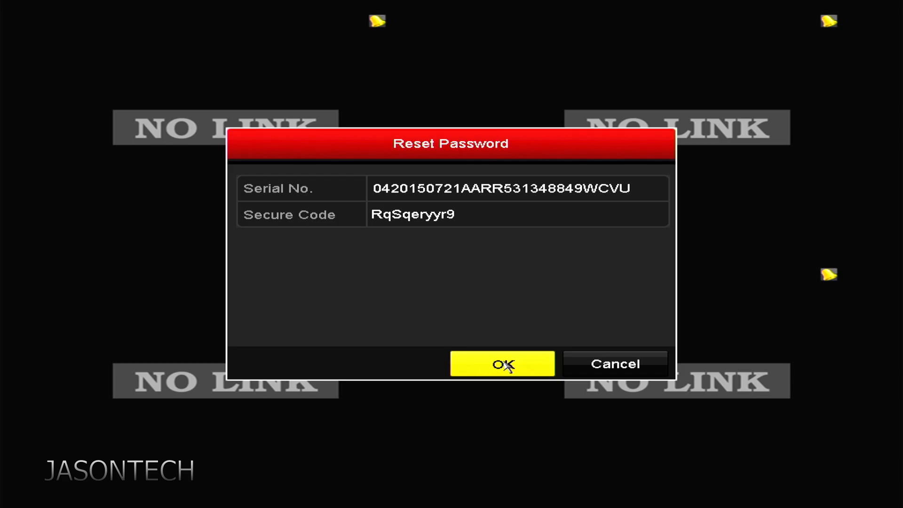
- Submit the secure code, set an eight-character medium-strength admin password twice, and acknowledge the reset
click(501, 364)
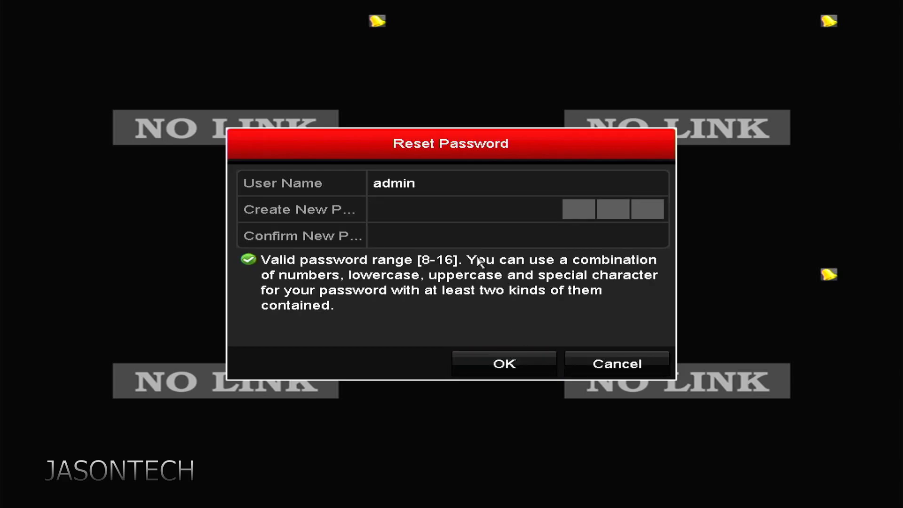
click(466, 209)
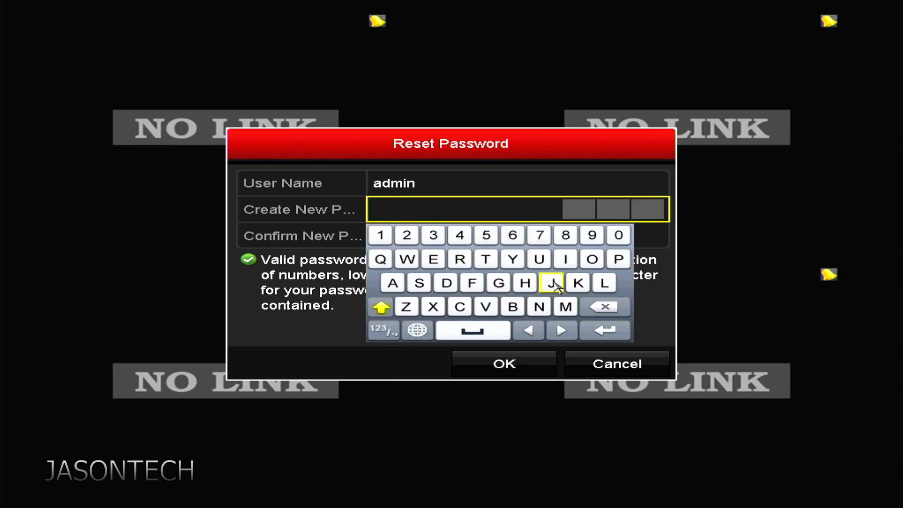
click(419, 283)
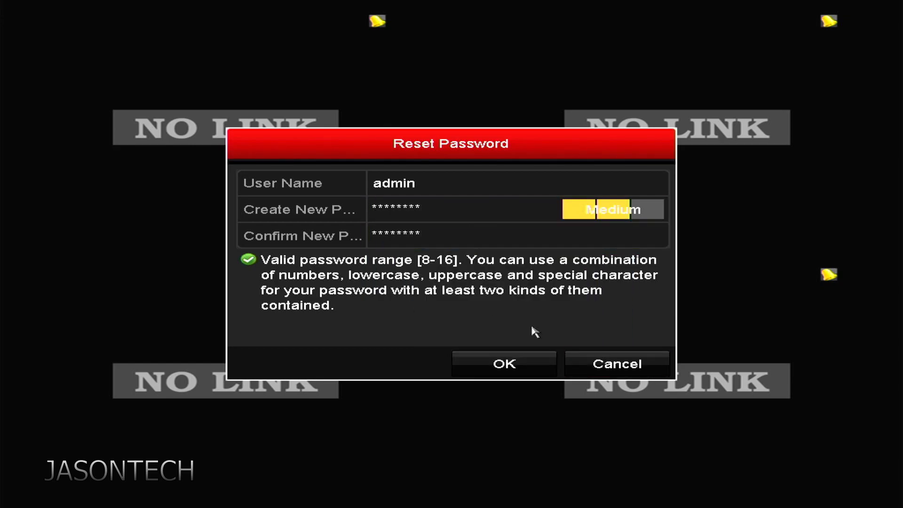
mouse_move(440, 277)
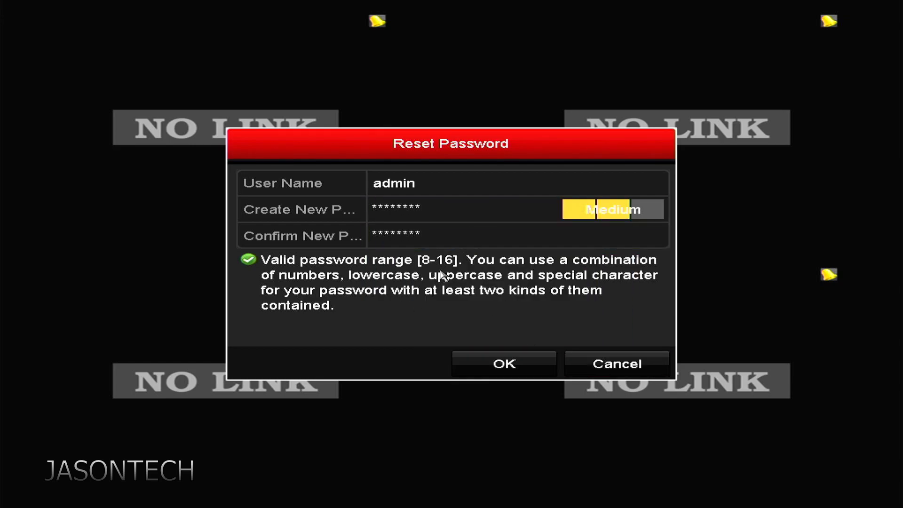
mouse_move(615, 337)
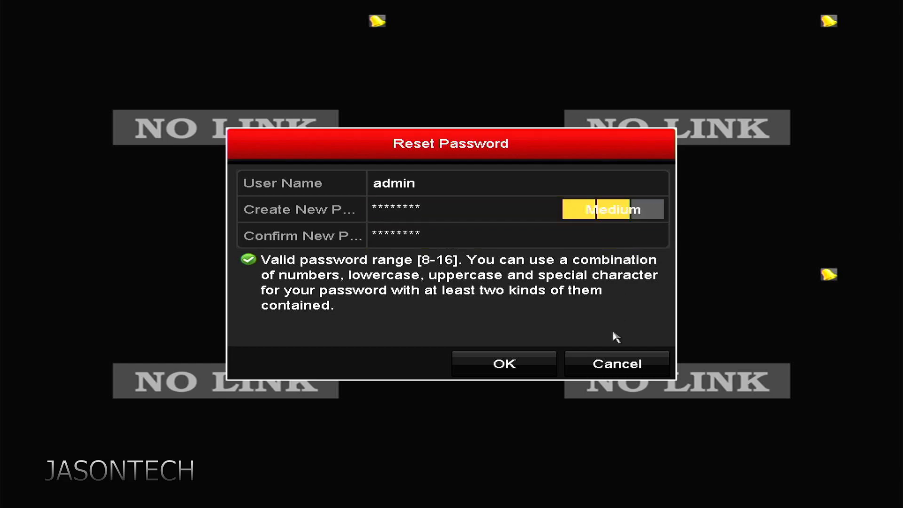
mouse_move(503, 363)
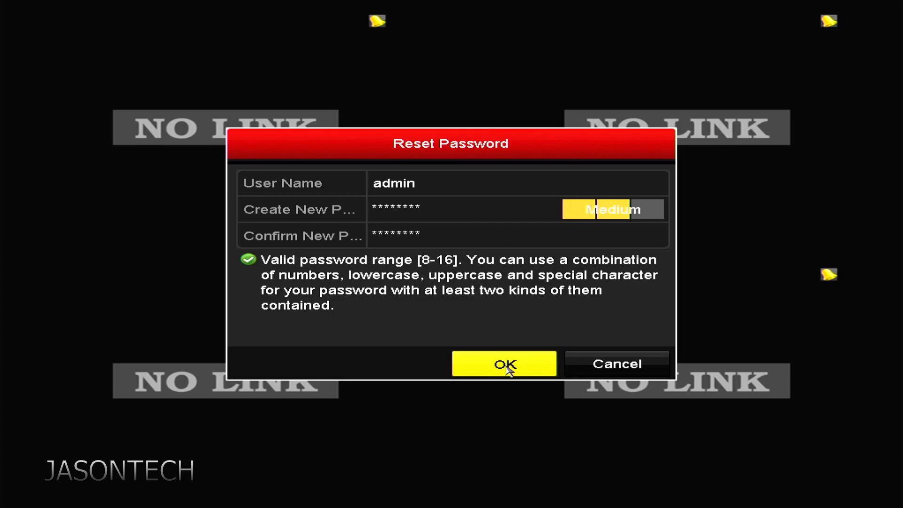
click(502, 363)
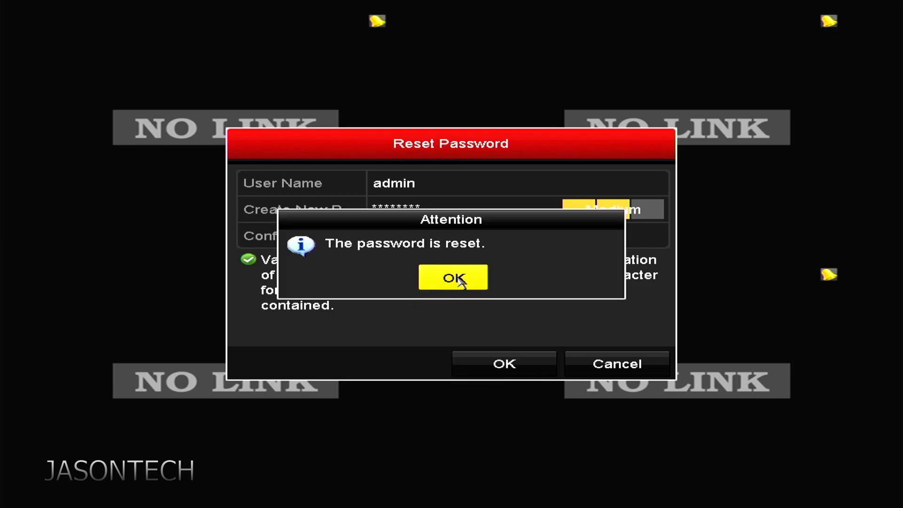
click(452, 276)
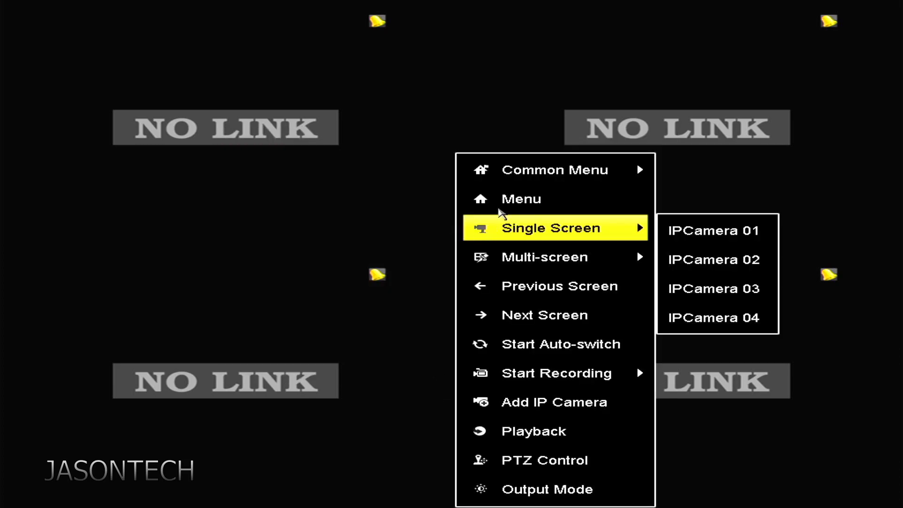
- Log in as admin with the new eight-character password to reach the main Menu
click(520, 198)
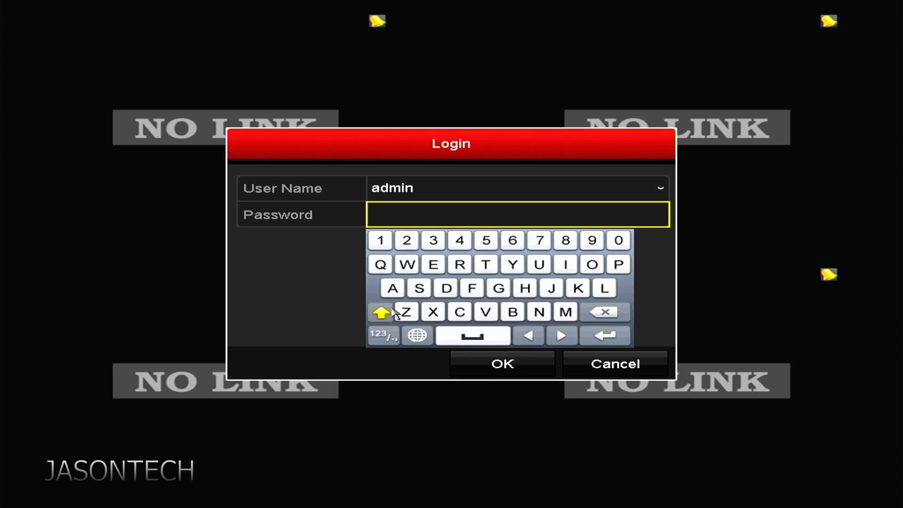
click(381, 311)
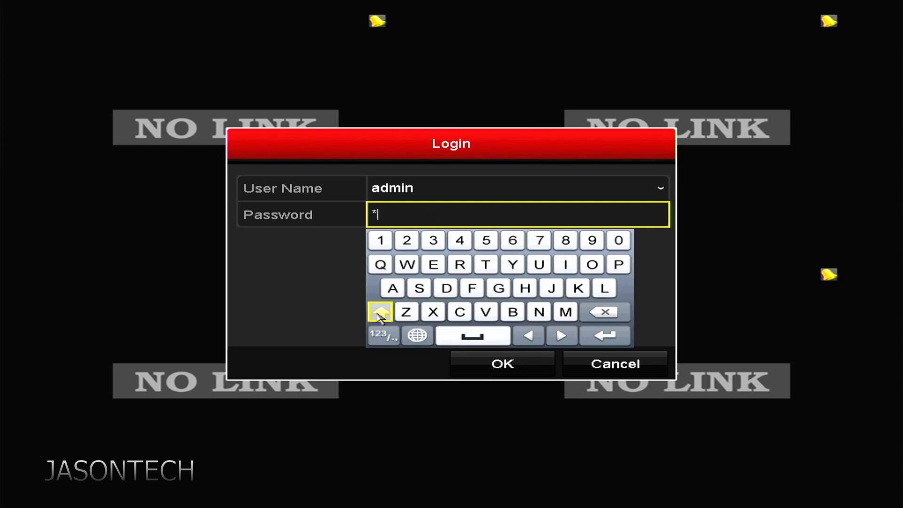
click(420, 288)
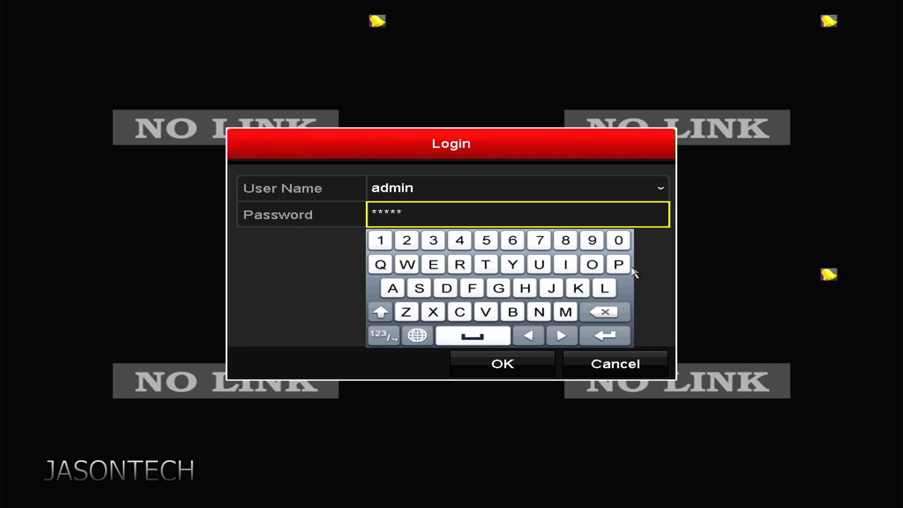
click(449, 289)
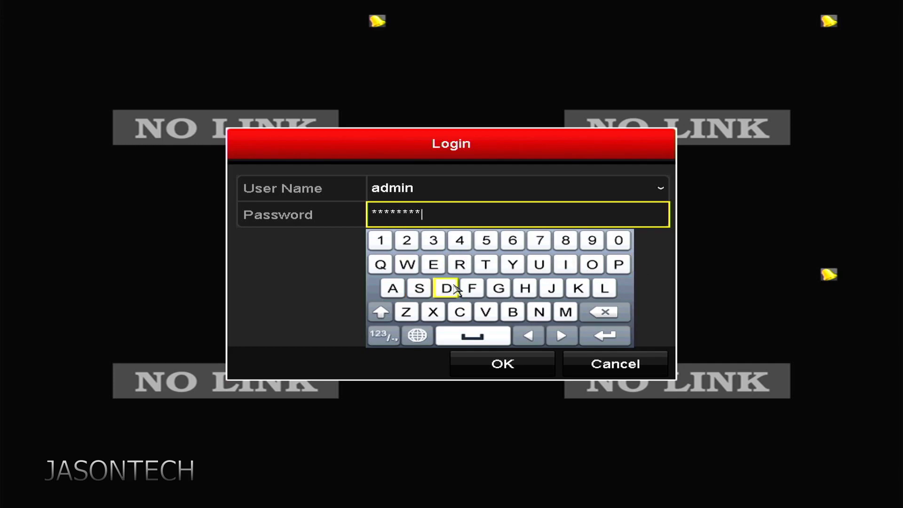
click(502, 363)
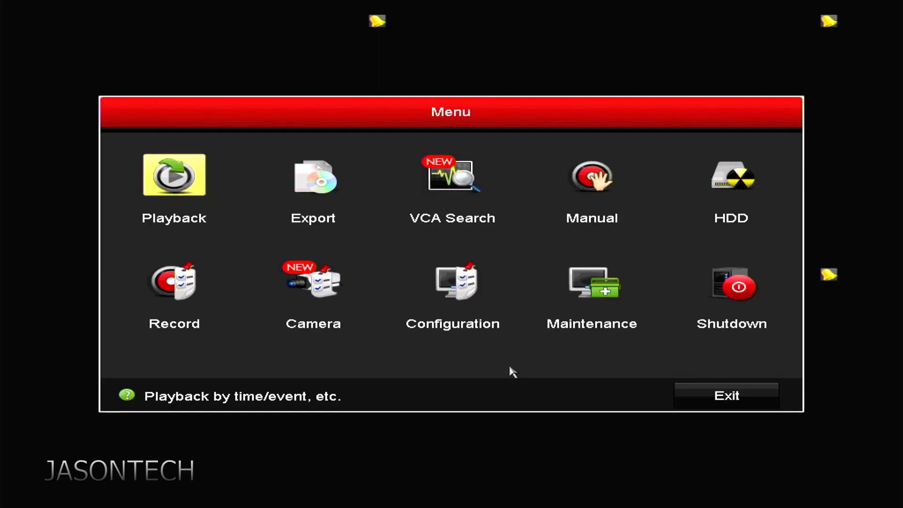
mouse_move(366, 396)
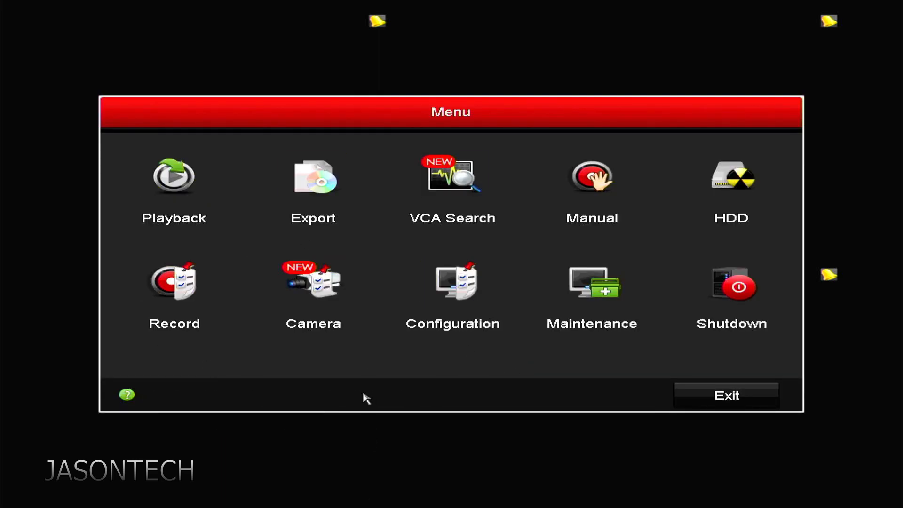